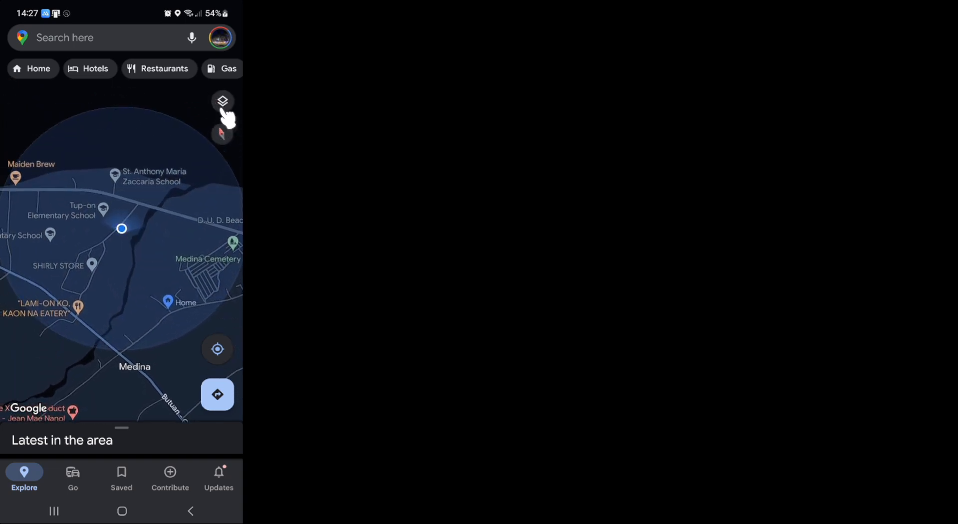
Choose Satellite as the map type from the layers options.
{"action": "left_click", "coordinate": [222, 101]}
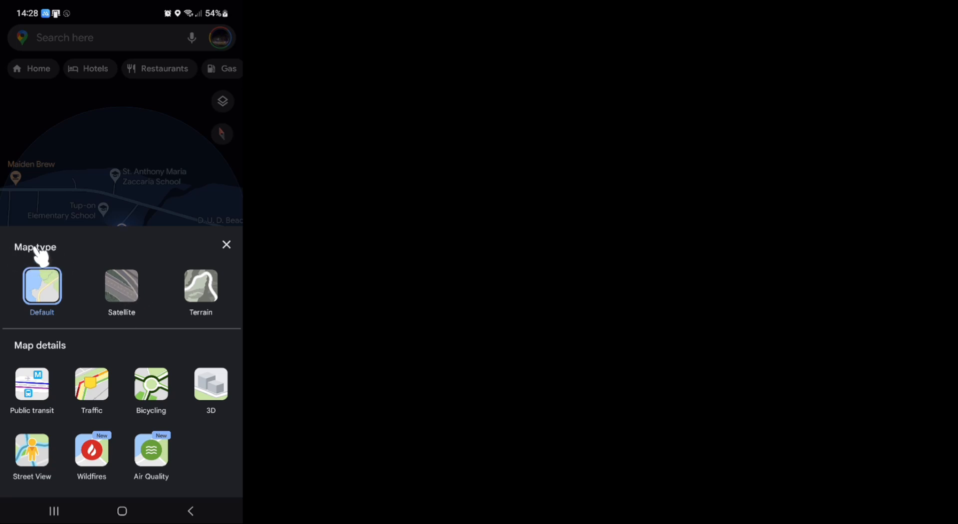
{"action": "left_click", "coordinate": [122, 286]}
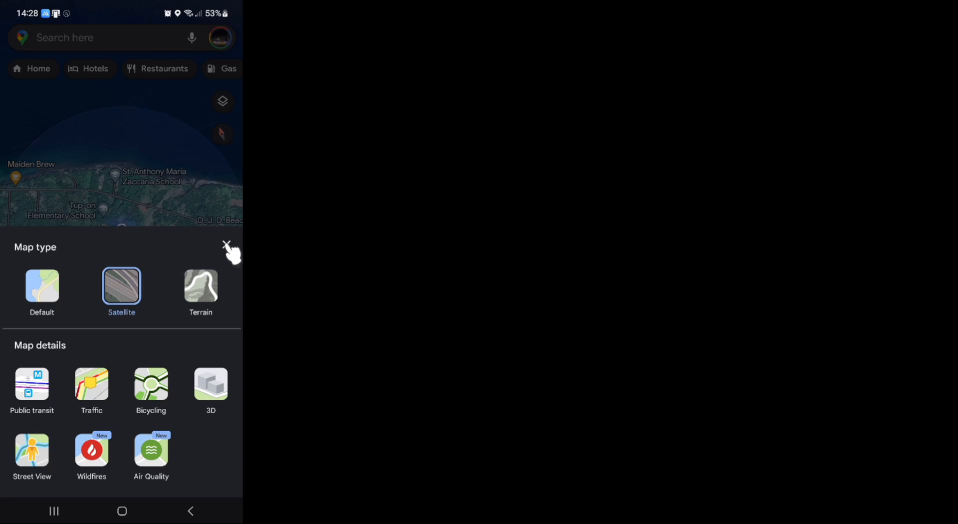
Close the Map type panel to reveal the full satellite map.
{"action": "left_click", "coordinate": [227, 245]}
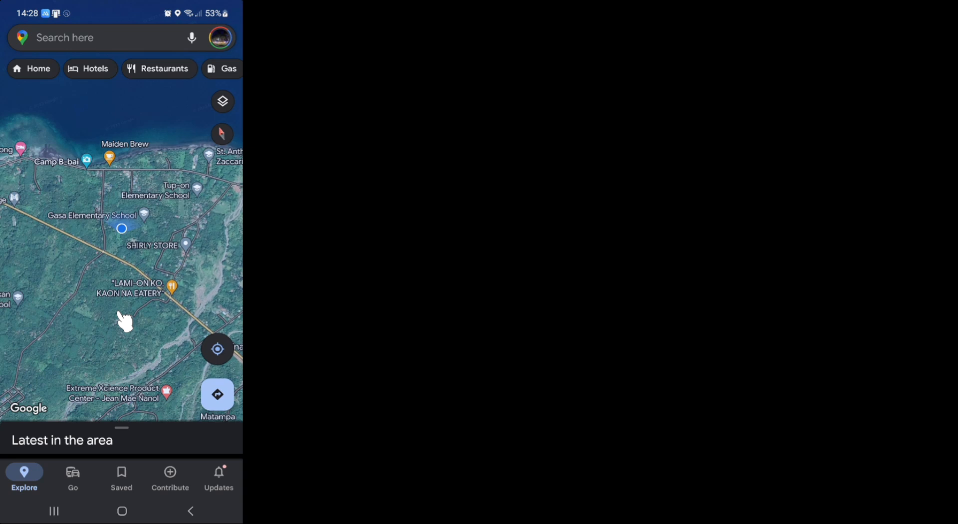
{"action": "mouse_move", "coordinate": [180, 275]}
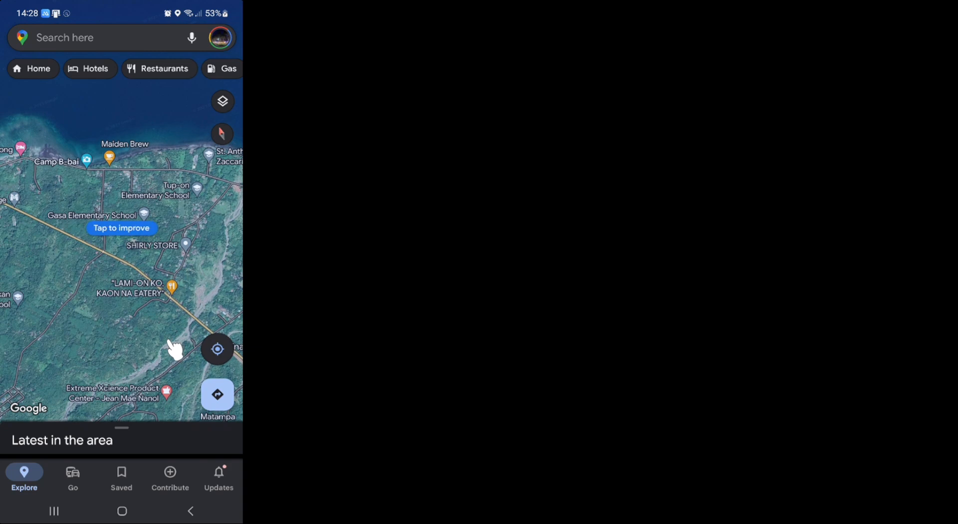
{"action": "mouse_move", "coordinate": [173, 338]}
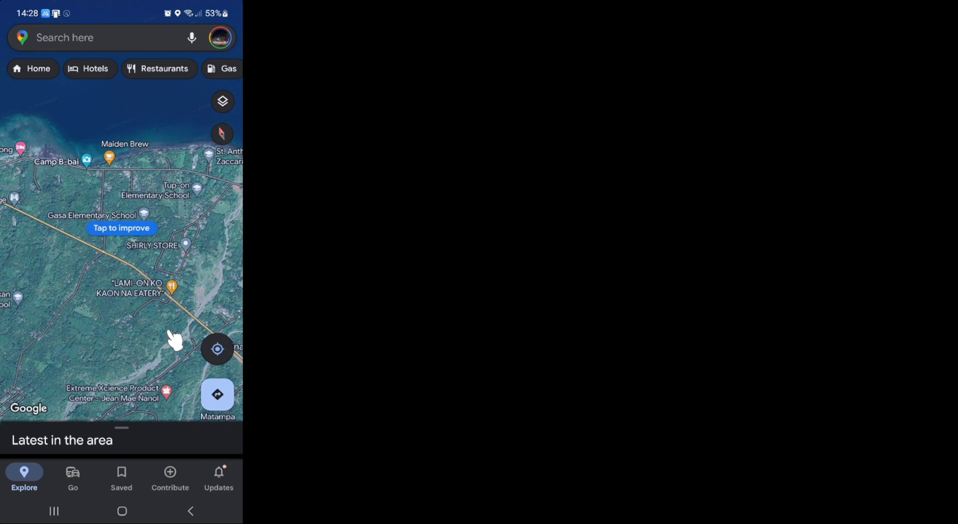
Pan the satellite view past San Roque Chapel toward Portulin and the coast.
{"action": "left_click_drag", "start_coordinate": [174, 339], "coordinate": [180, 180]}
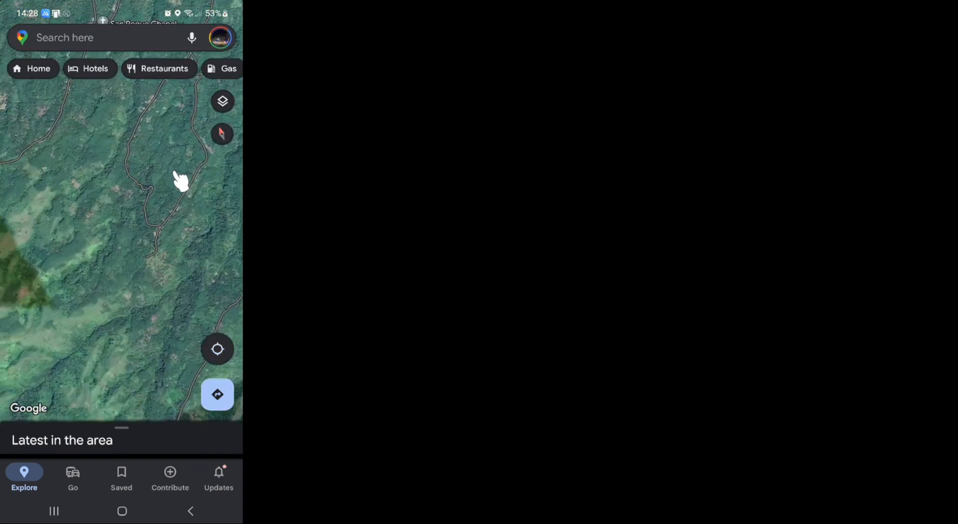
{"action": "left_click_drag", "start_coordinate": [181, 181], "coordinate": [108, 286]}
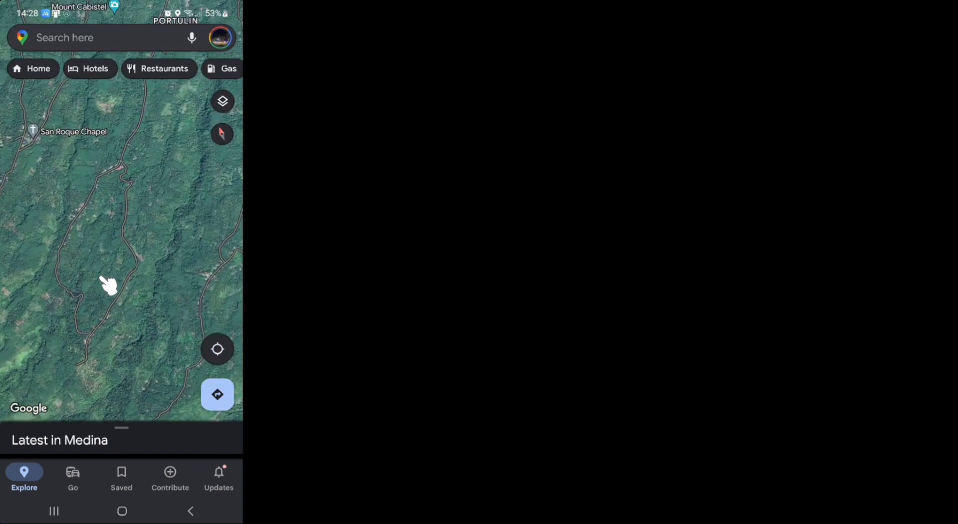
{"action": "left_click_drag", "start_coordinate": [110, 281], "coordinate": [150, 232]}
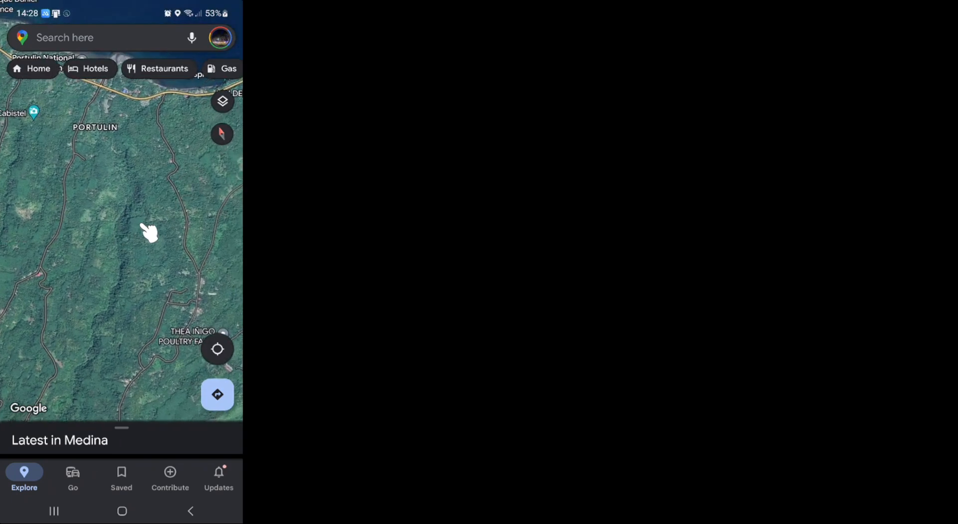